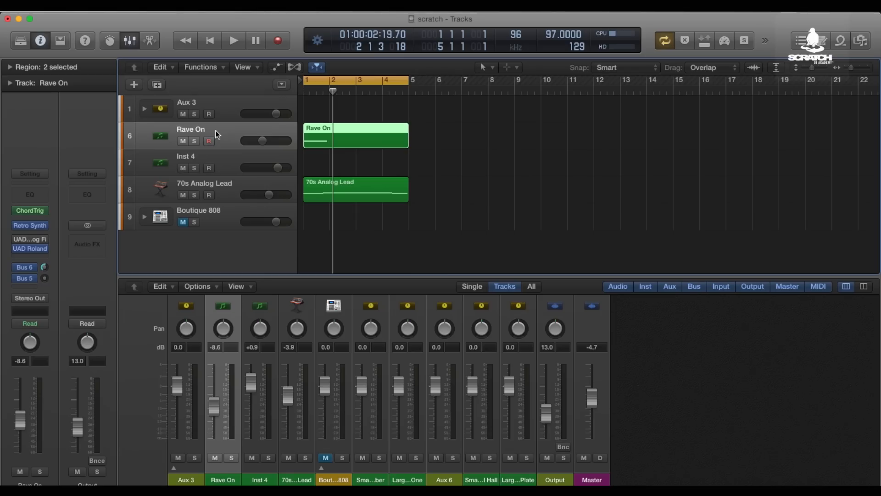
mouse_move(218, 134)
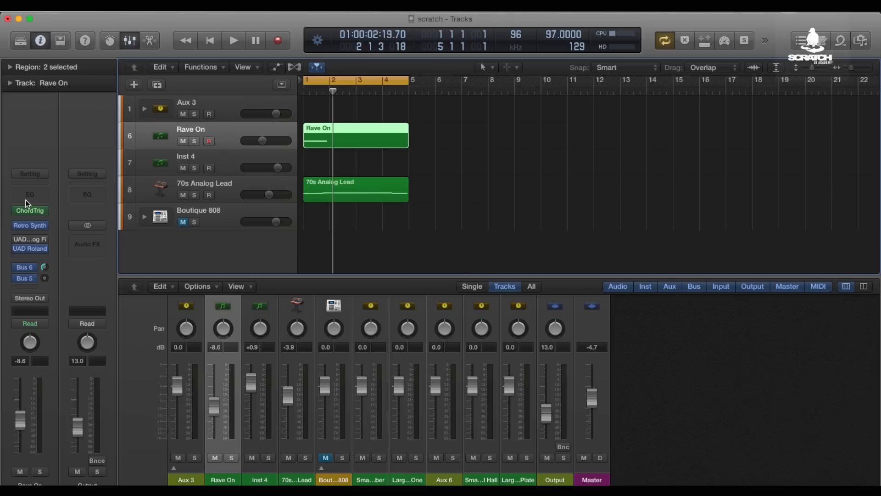
mouse_move(221, 171)
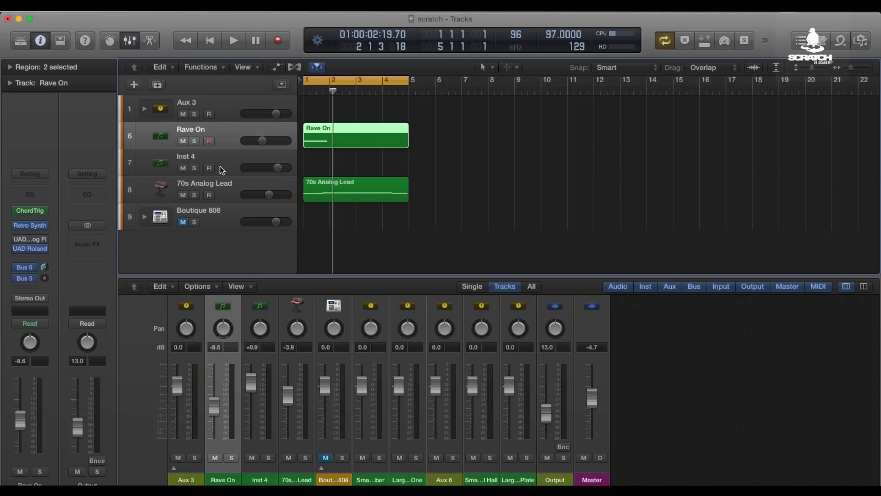
- Add a new software instrument track below Rave On and browse its instrument slot
left_click(186, 162)
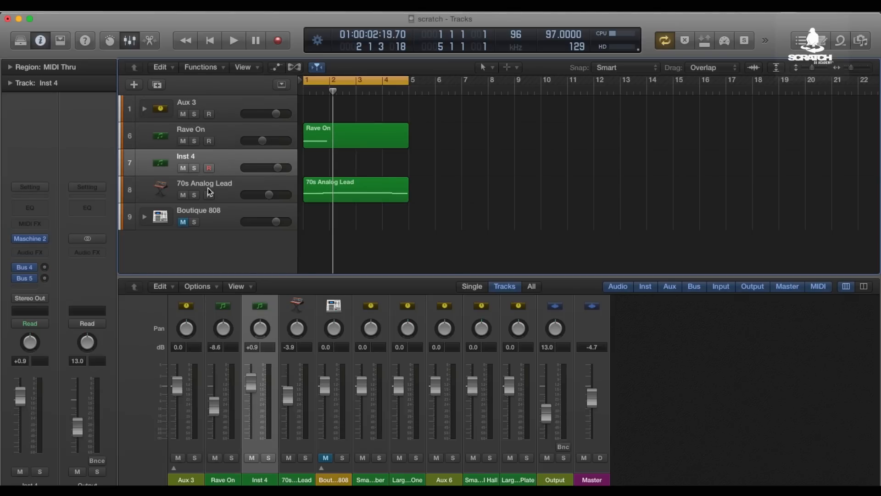
mouse_move(208, 193)
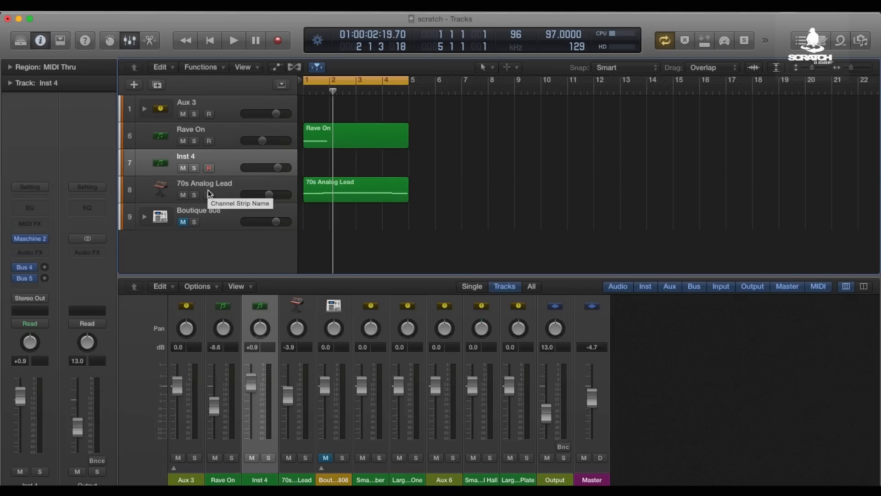
left_click(204, 188)
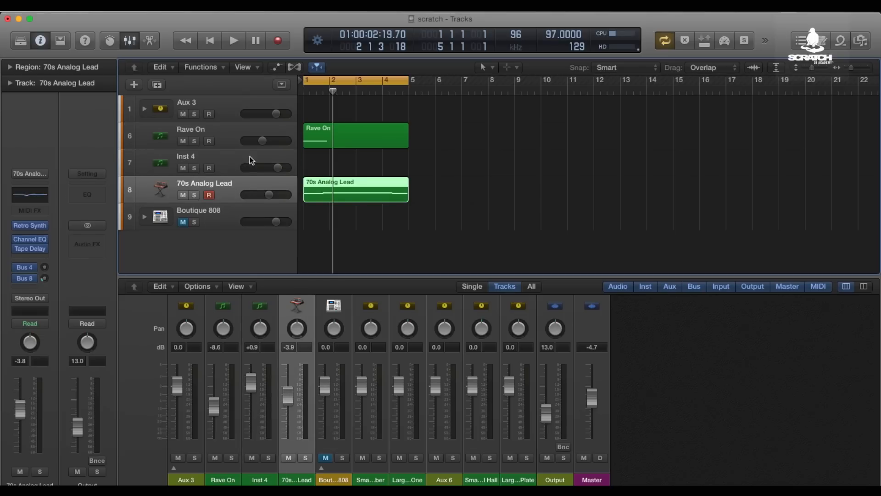
mouse_move(218, 184)
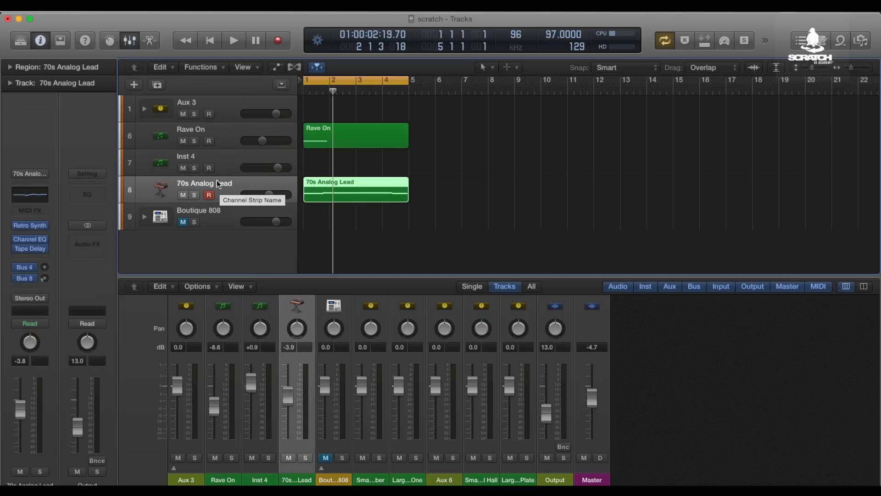
mouse_move(111, 167)
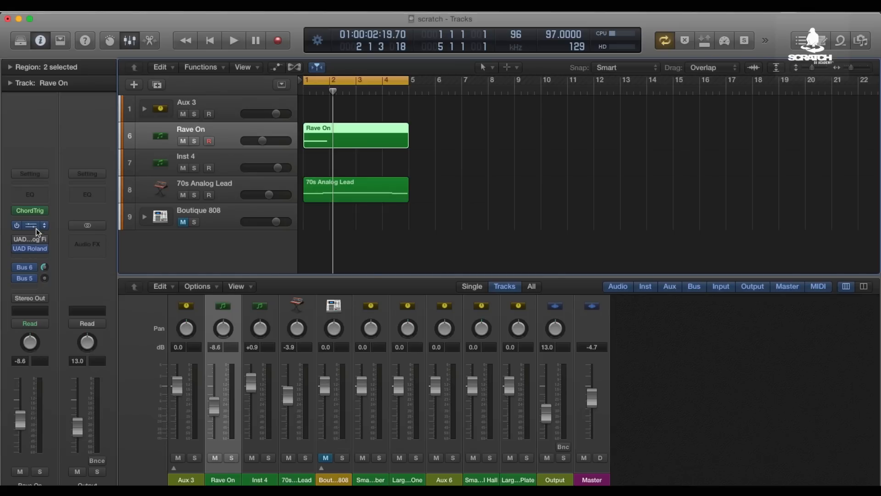
left_click(134, 85)
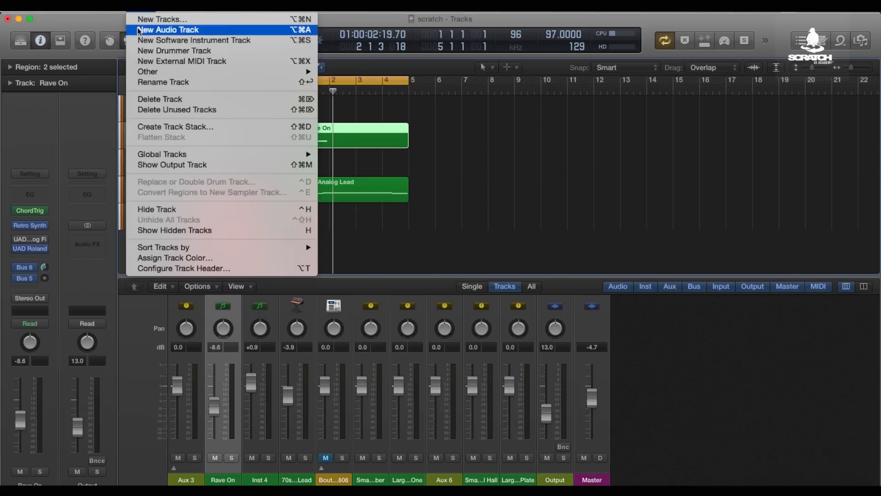
mouse_move(193, 40)
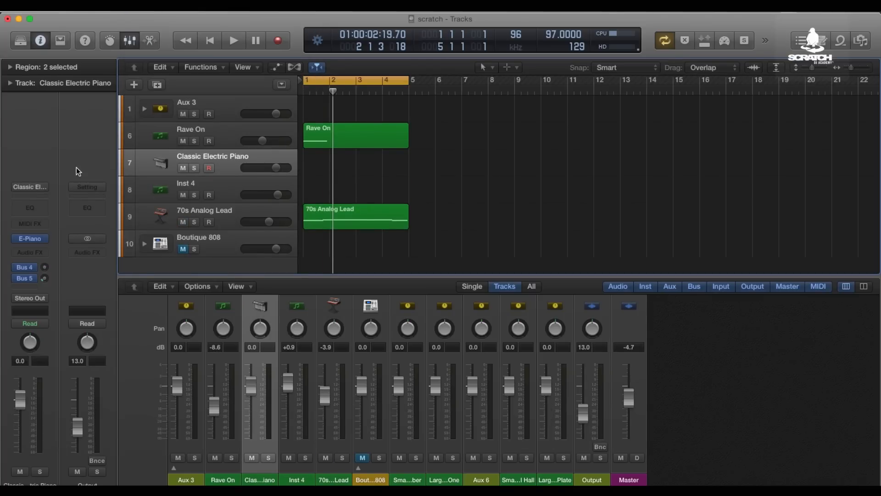
left_click(29, 239)
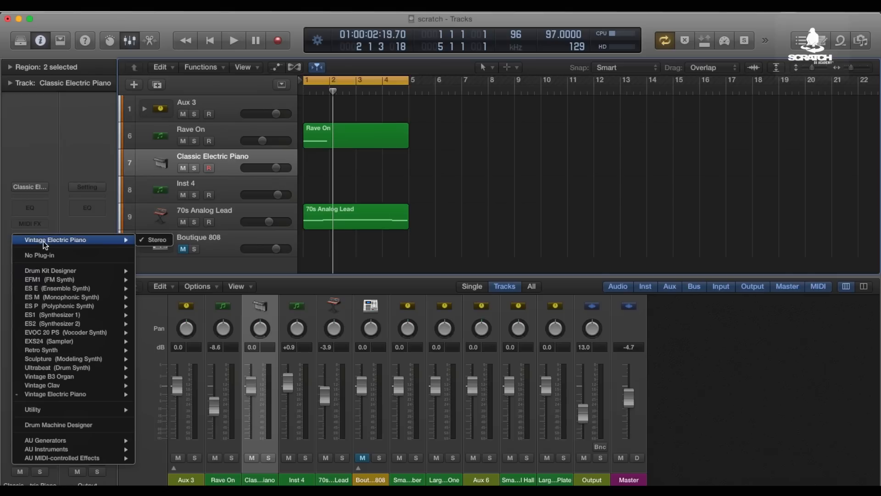
mouse_move(54, 315)
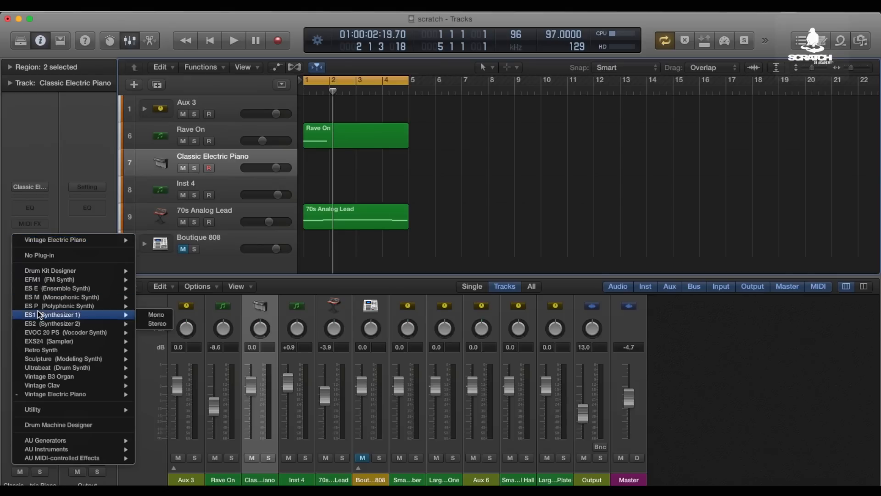
mouse_move(64, 350)
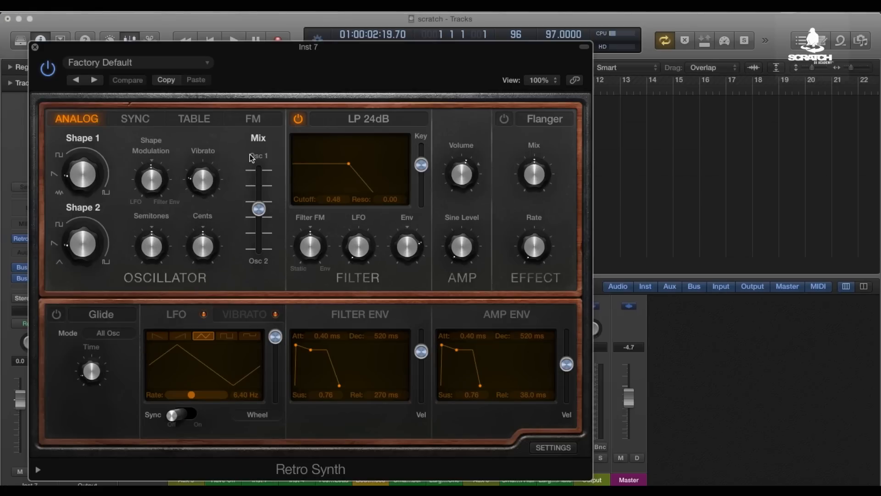
mouse_move(92, 80)
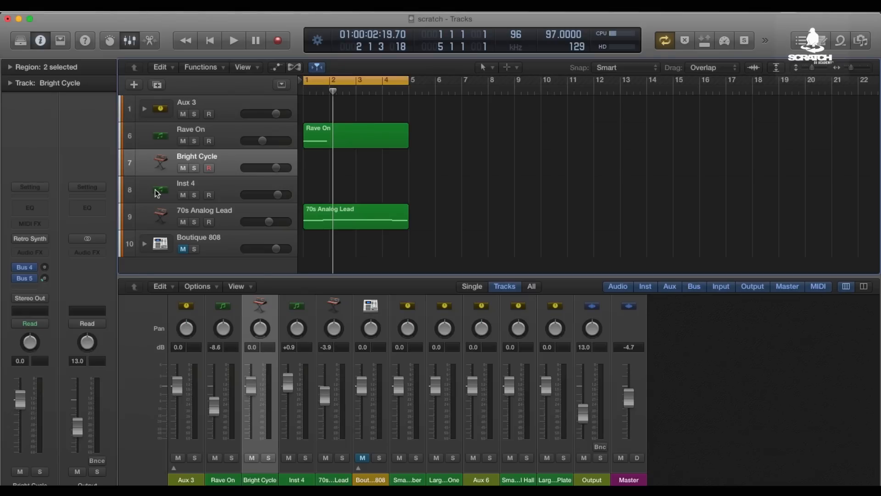
- Bring up Rave On's Retro Synth plug-in showing the Mellow Brass sound
left_click(191, 130)
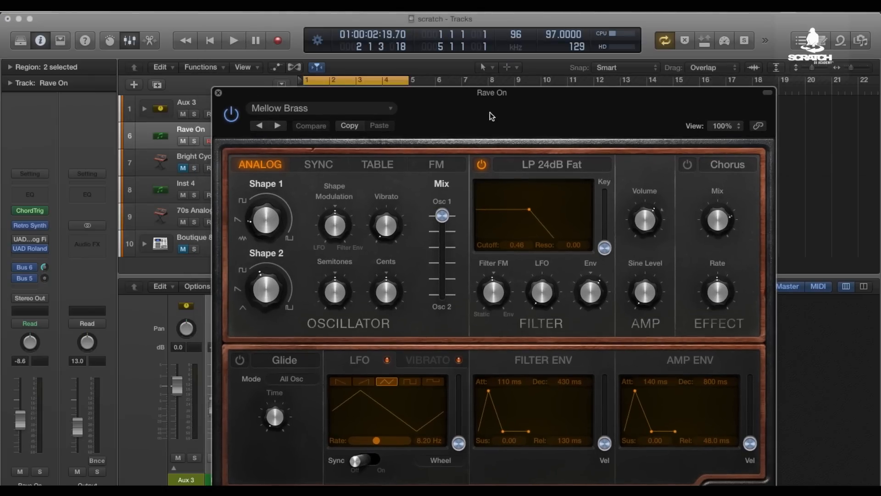
mouse_move(348, 112)
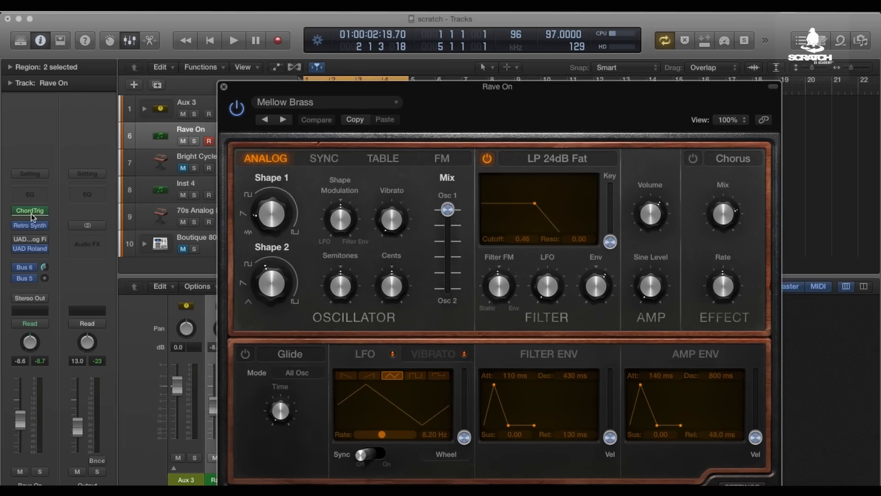
- Bring up Rave On's Chord Trigger MIDI effect in Multi mode
left_click(30, 210)
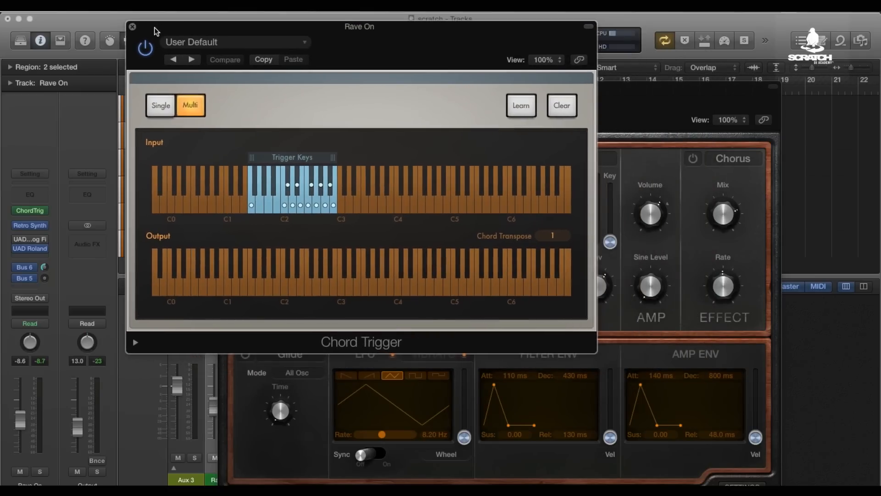
- Narrow the Chord Trigger's trigger-key range to the octave C2–C3
left_click_drag(360, 27, 298, 43)
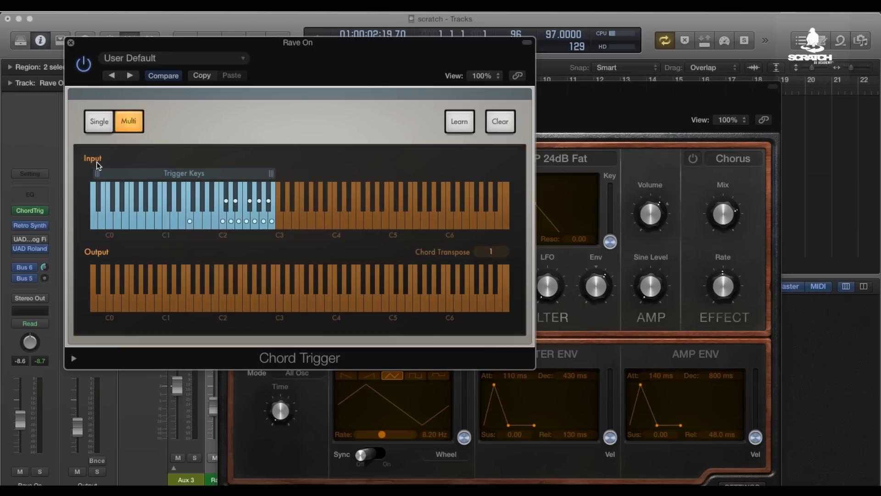
mouse_move(93, 172)
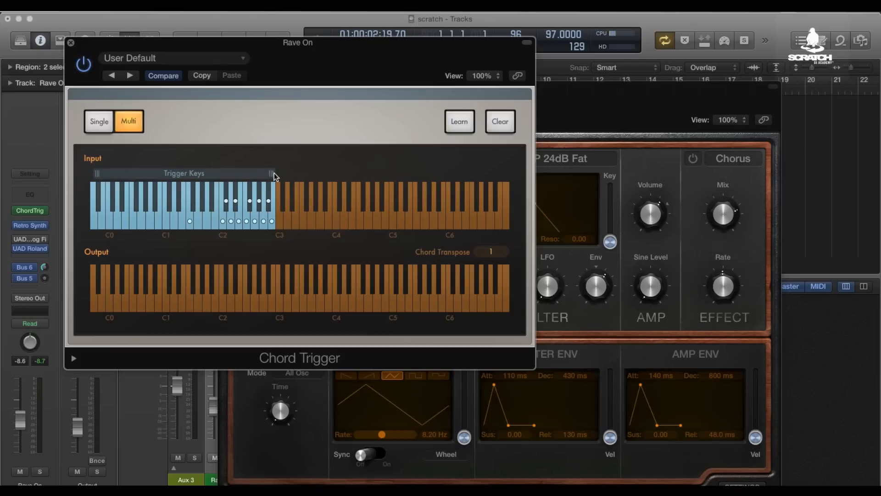
left_click_drag(273, 173, 448, 173)
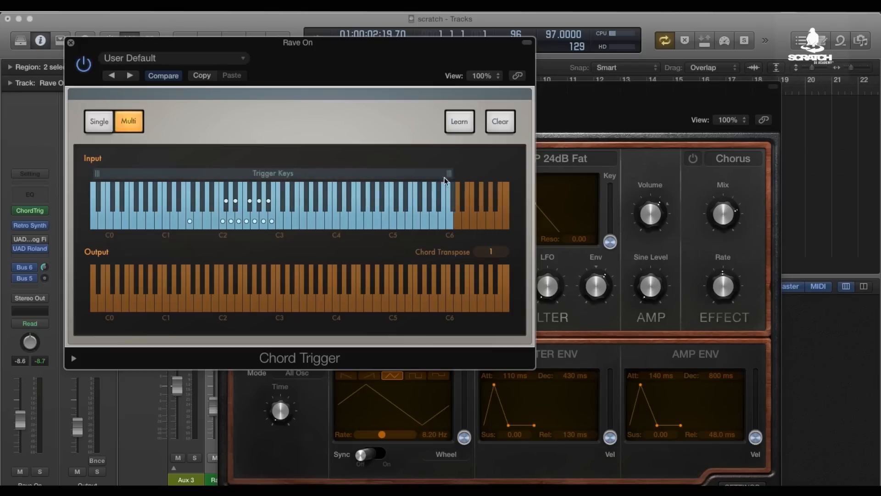
left_click_drag(448, 173, 269, 172)
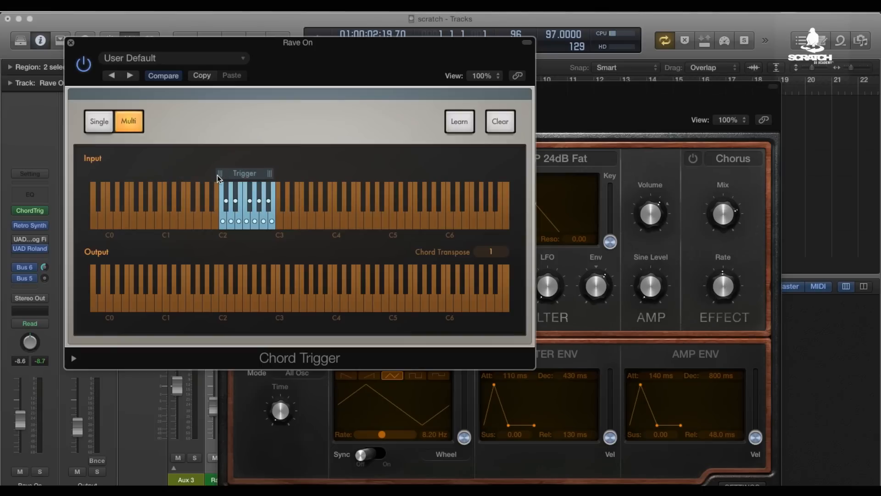
mouse_move(226, 174)
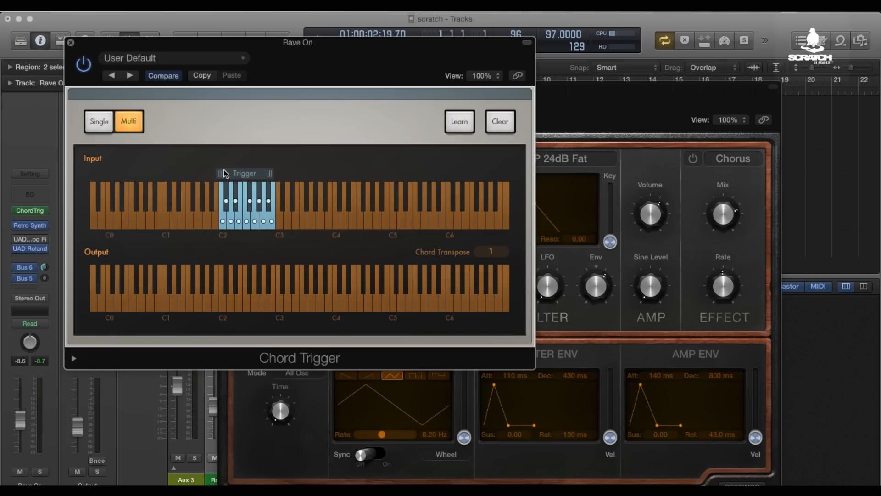
mouse_move(258, 164)
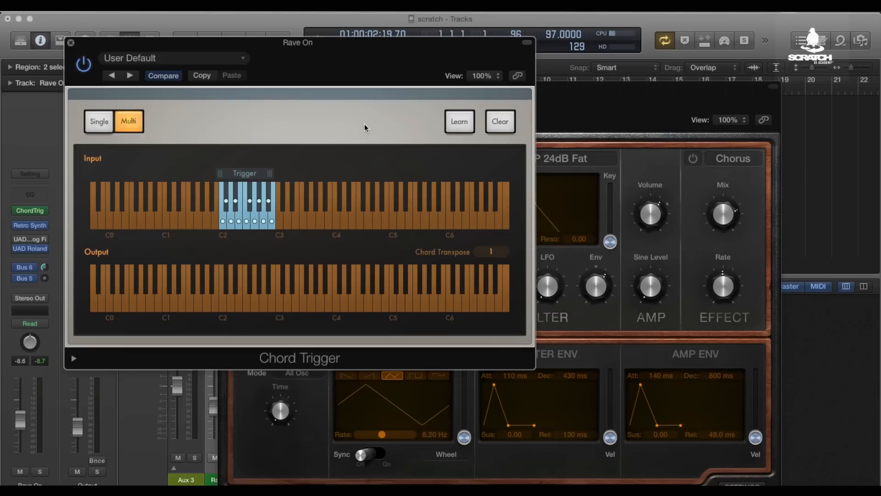
mouse_move(396, 125)
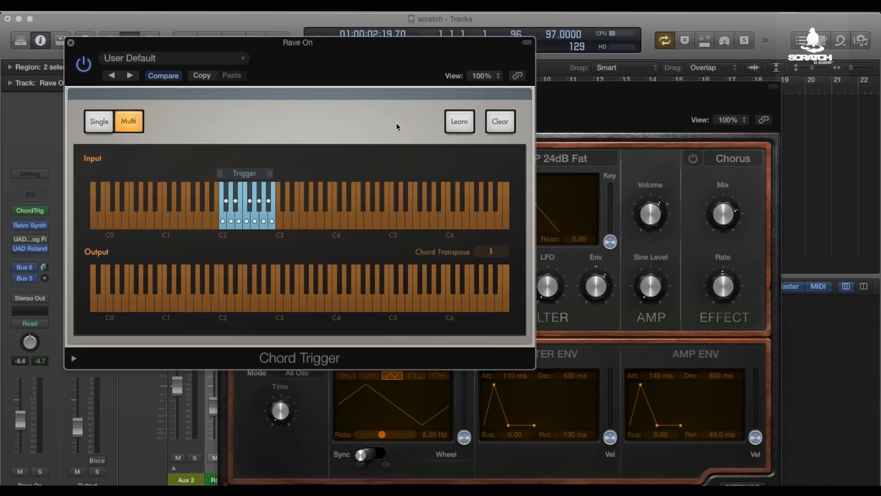
mouse_move(450, 113)
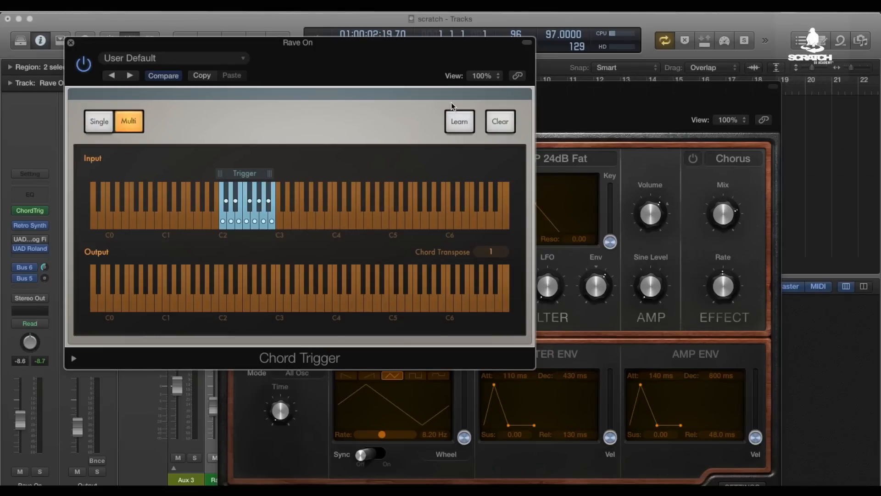
mouse_move(421, 101)
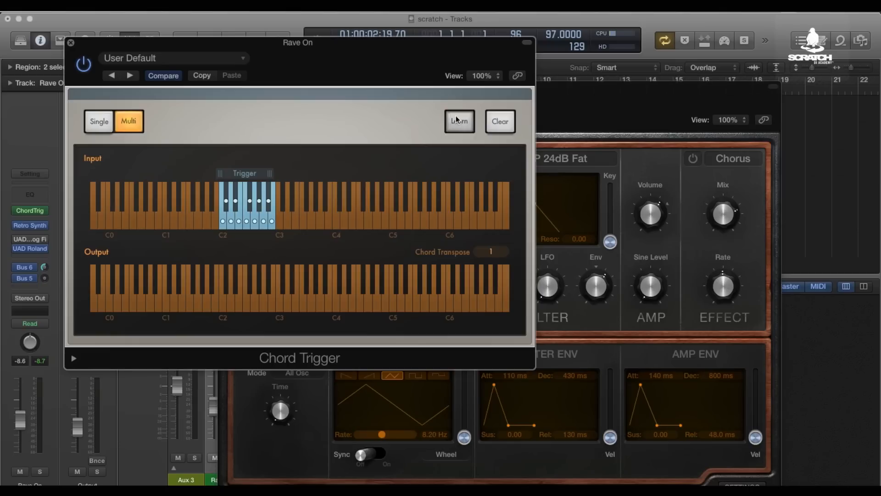
- Clear the C2 trigger key's chord and learn a new three-note chord on it
left_click(459, 121)
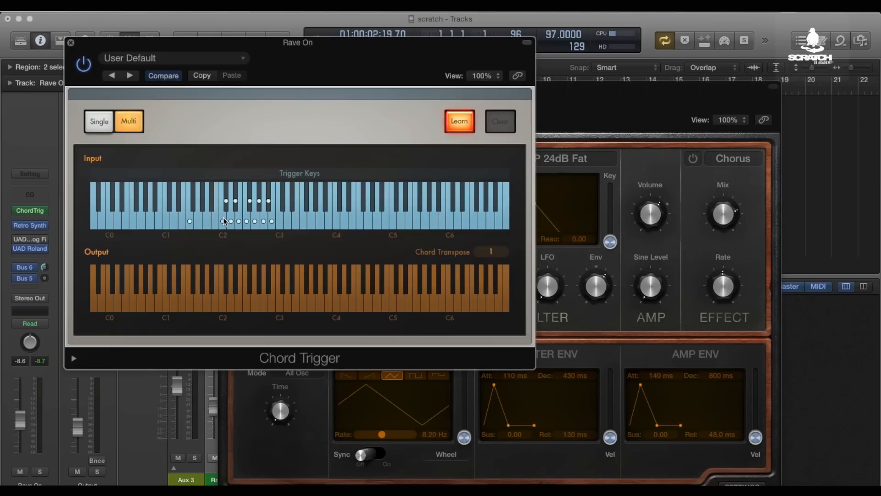
left_click(222, 222)
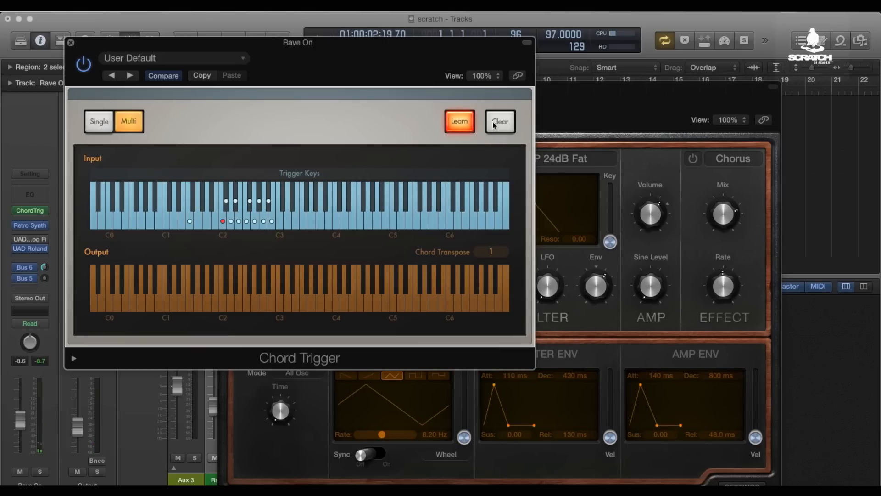
left_click(500, 121)
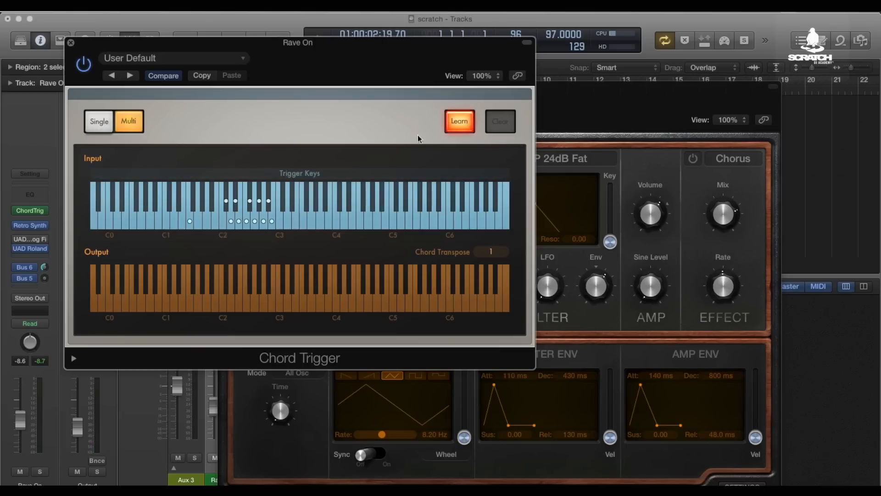
mouse_move(224, 223)
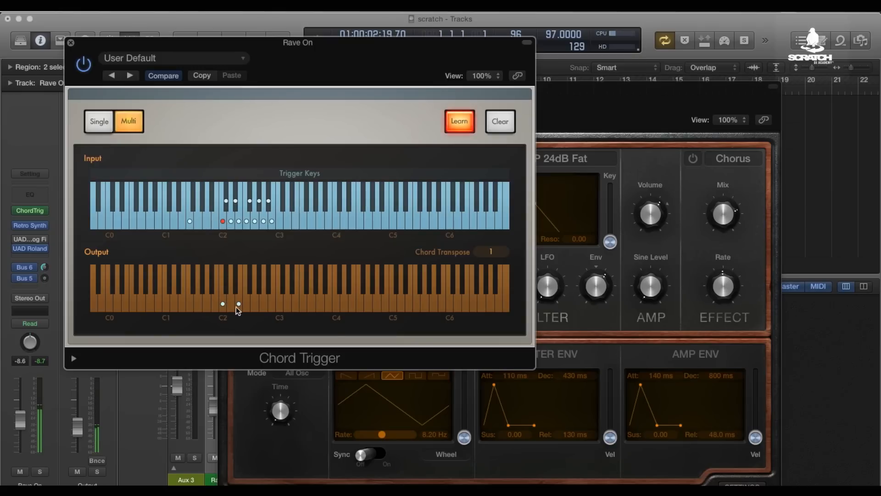
left_click(254, 304)
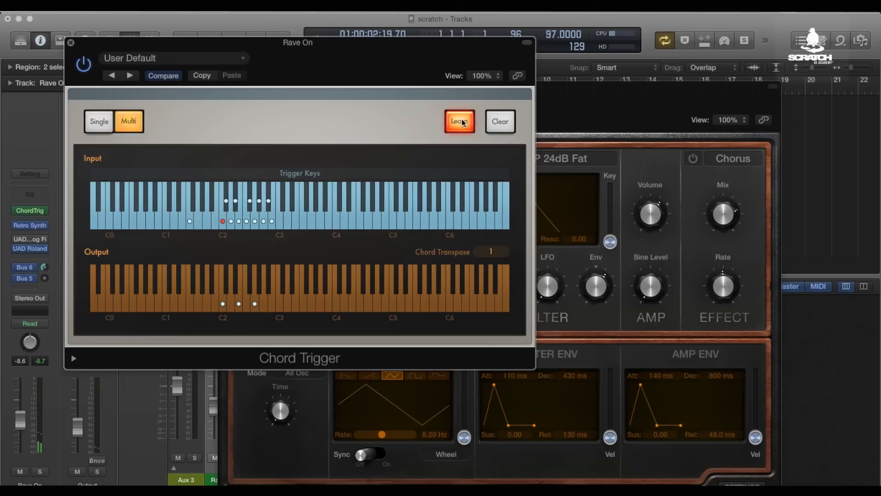
left_click(459, 121)
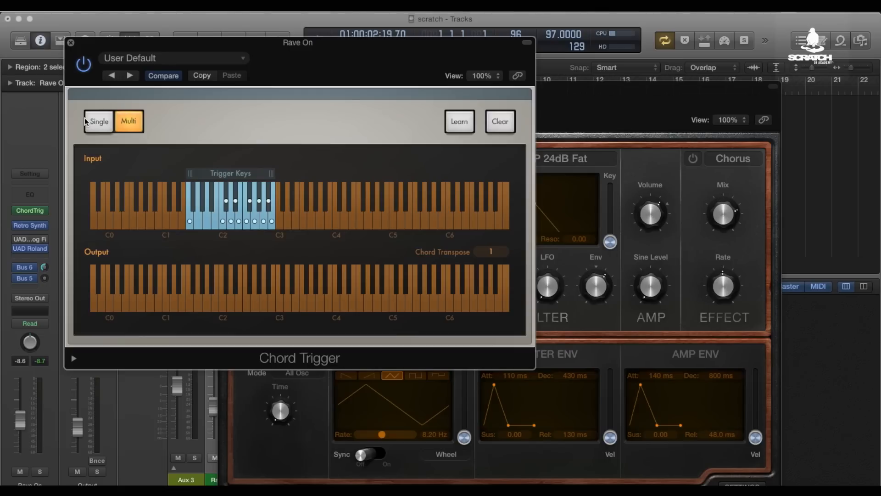
left_click(98, 122)
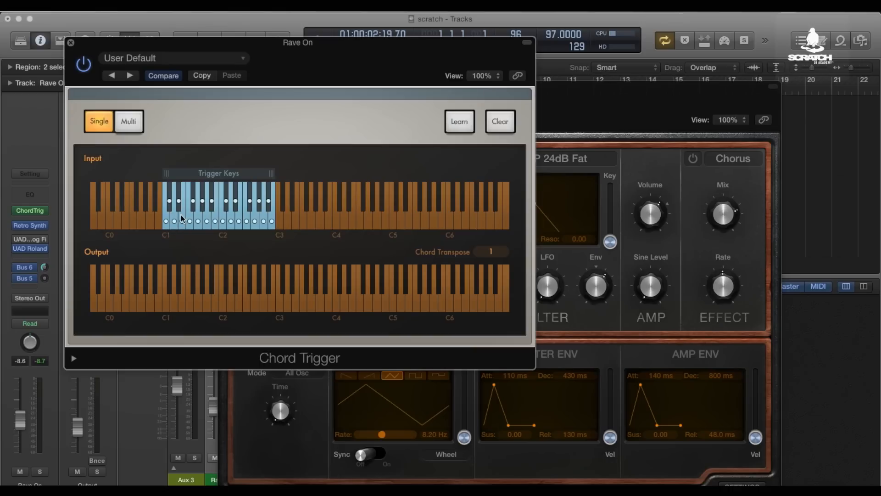
mouse_move(202, 253)
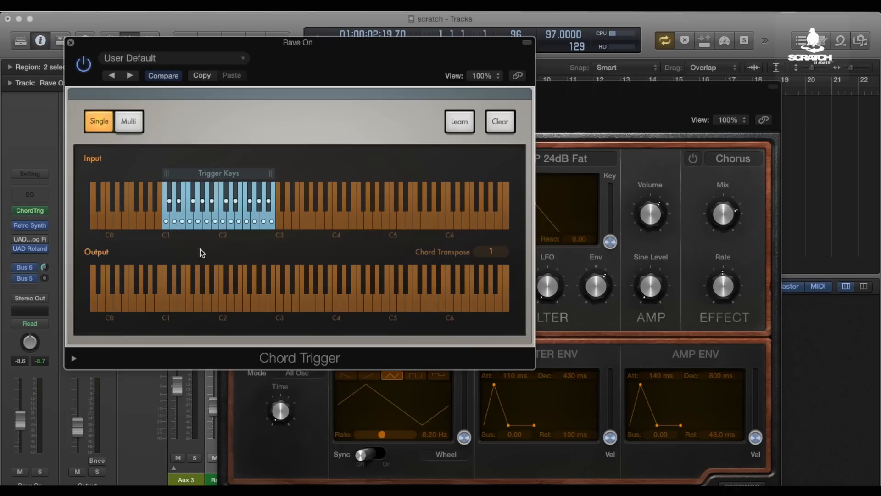
mouse_move(240, 219)
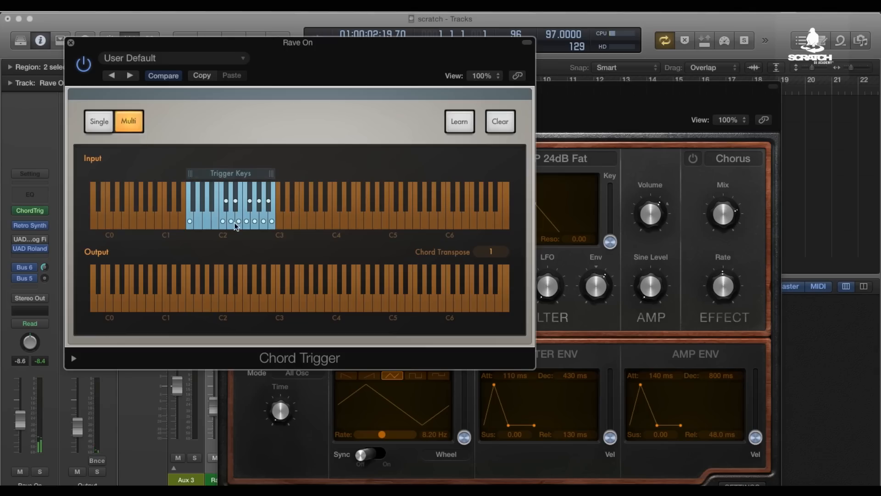
mouse_move(270, 224)
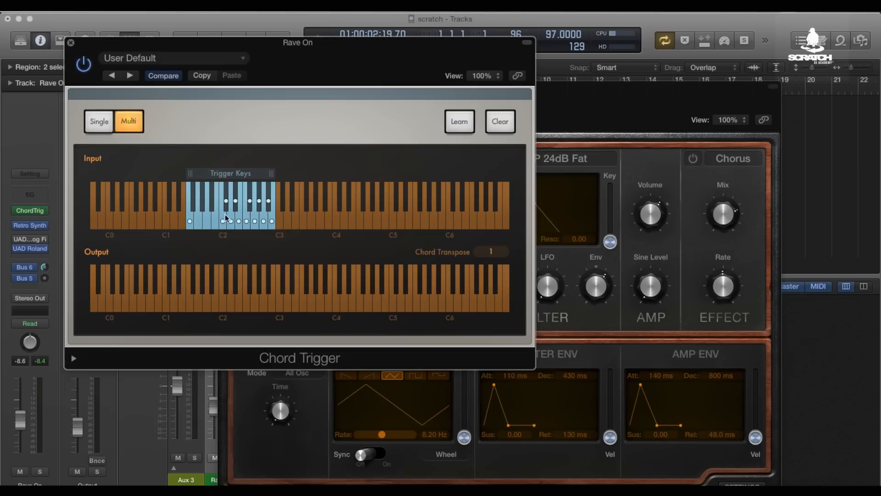
mouse_move(294, 218)
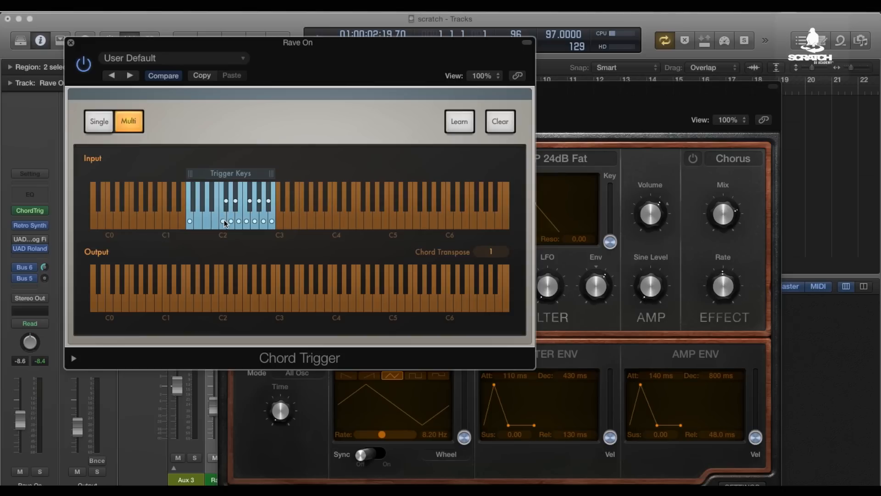
mouse_move(336, 120)
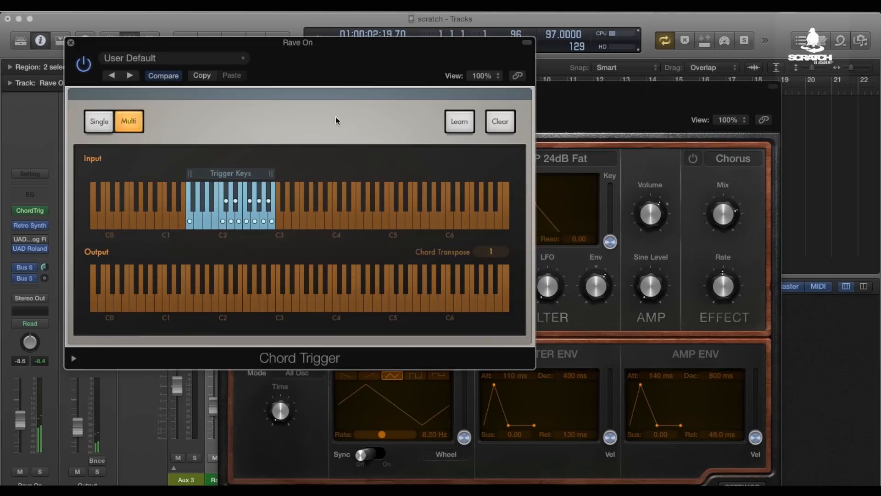
- Learn chords onto three more trigger keys near C2, then turn Learn off
left_click(459, 121)
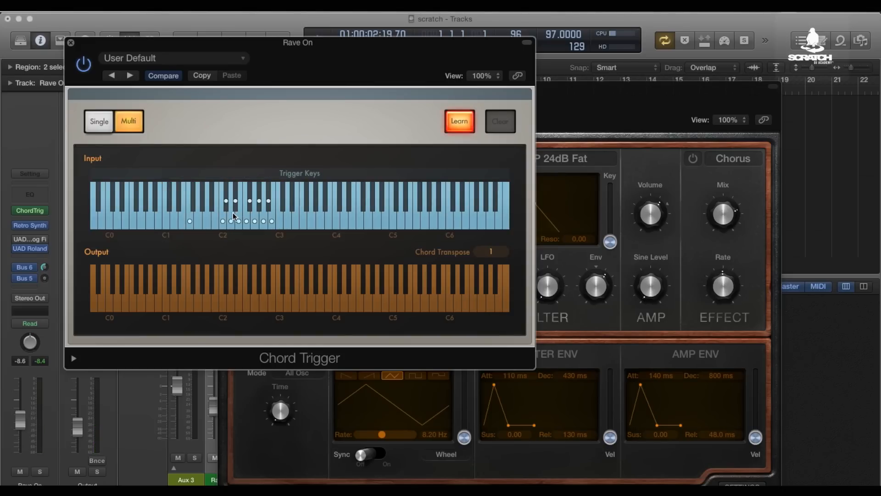
left_click(238, 221)
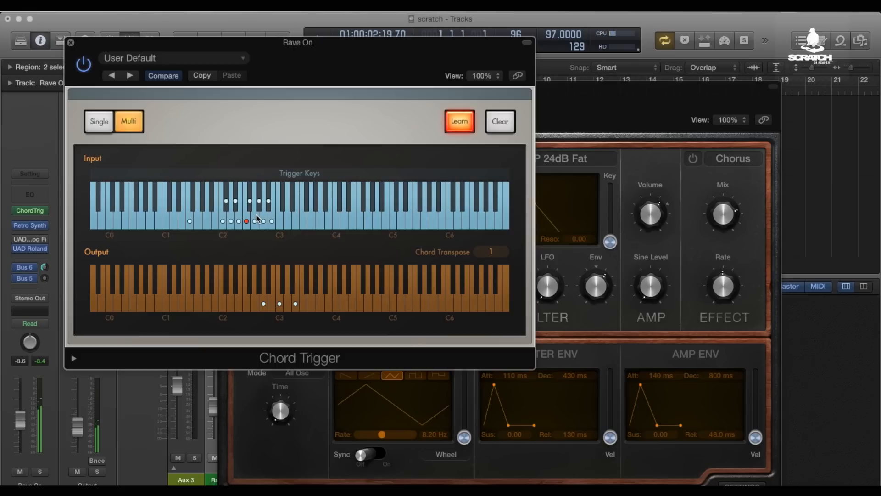
left_click(263, 221)
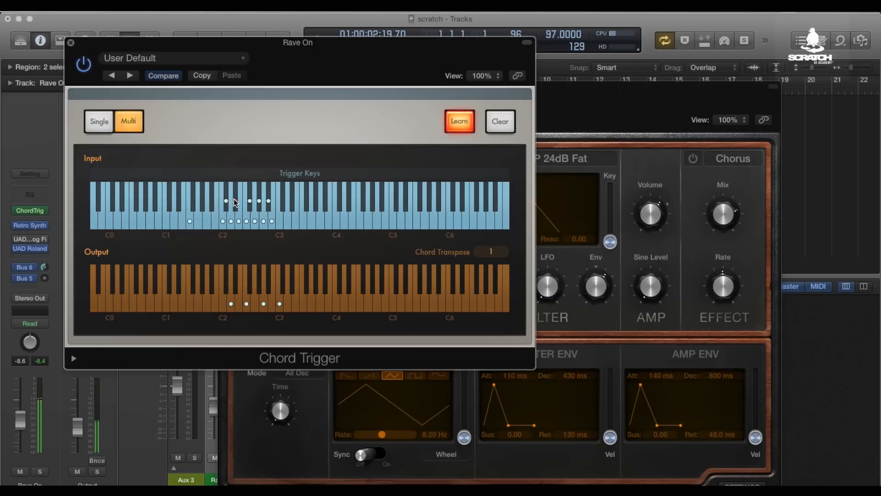
left_click(270, 222)
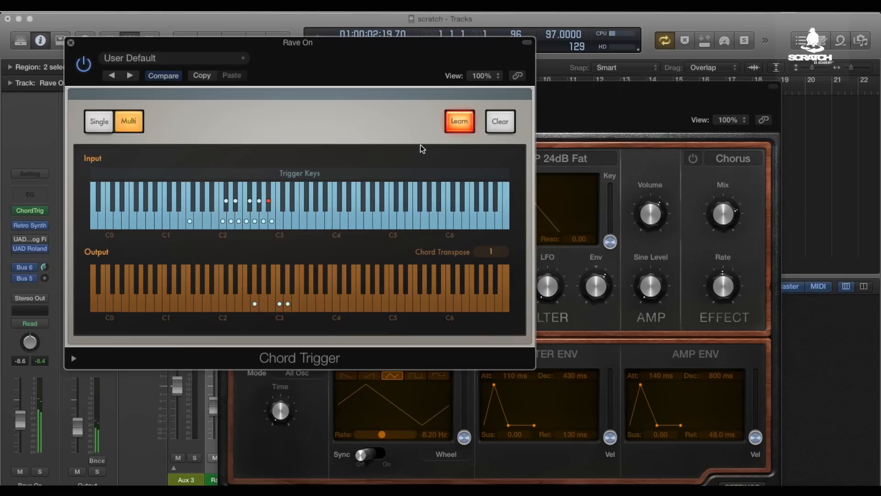
left_click(459, 121)
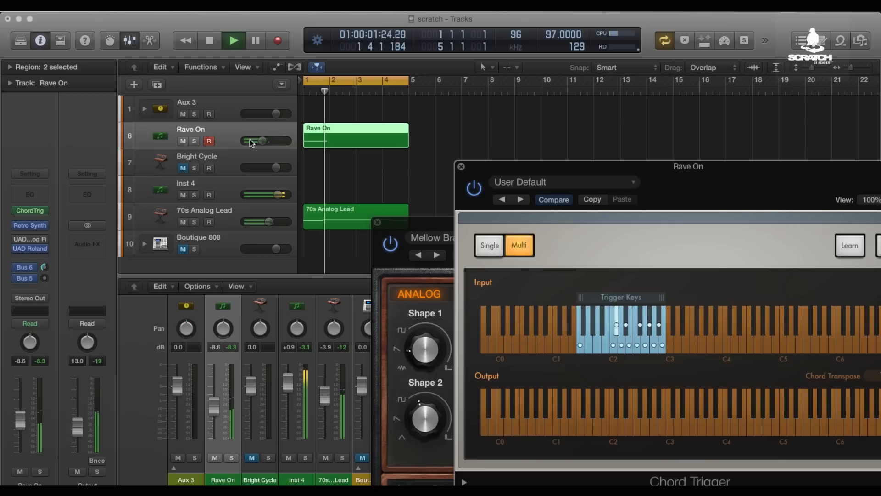
- Raise the Rave On track's volume slider to about -3.5 dB
left_click_drag(256, 141, 269, 141)
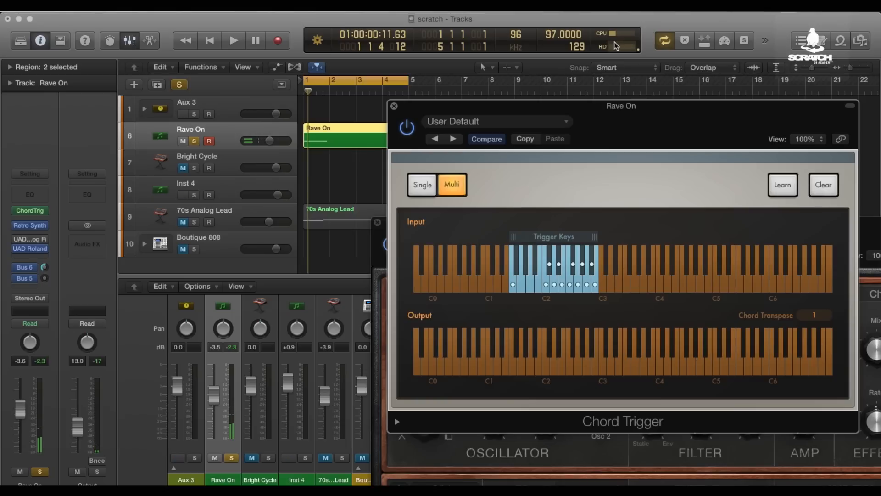
mouse_move(612, 46)
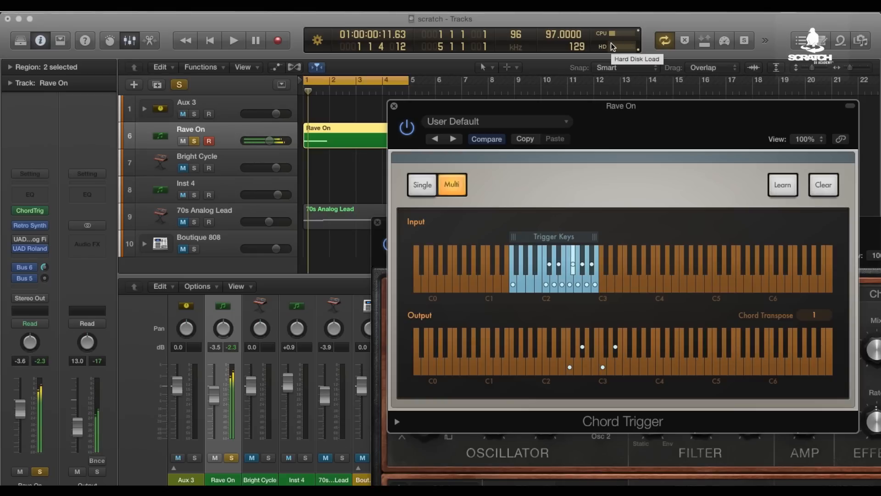